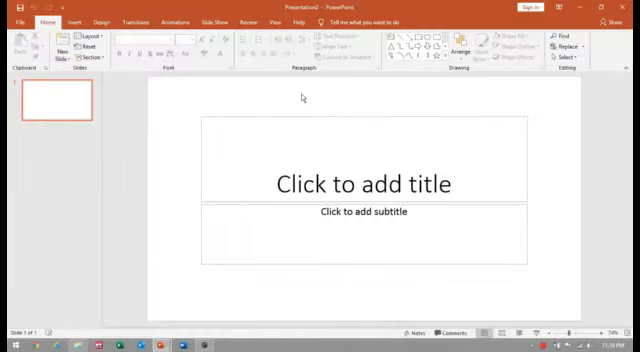
{"action": "mouse_move", "coordinate": [137, 145]}
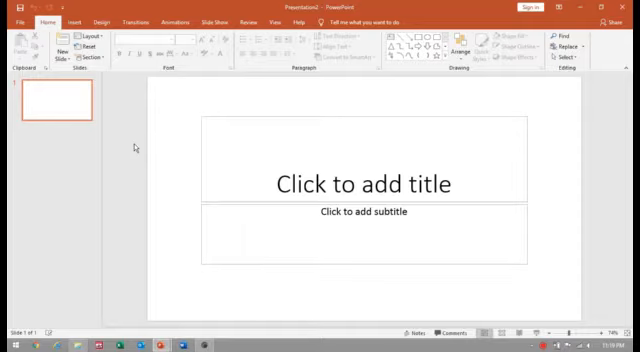
{"action": "mouse_move", "coordinate": [177, 286]}
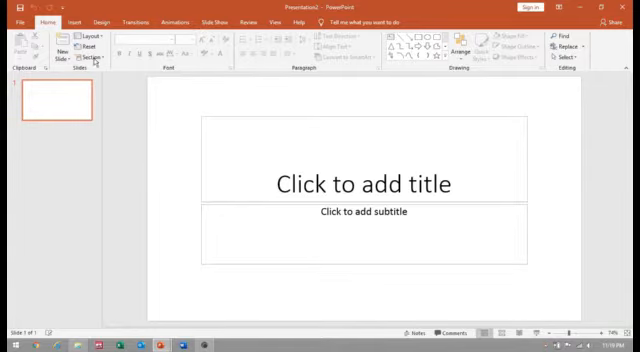
- Start a new Screen Recording from the Insert tab's Media group
{"action": "left_click", "coordinate": [72, 18]}
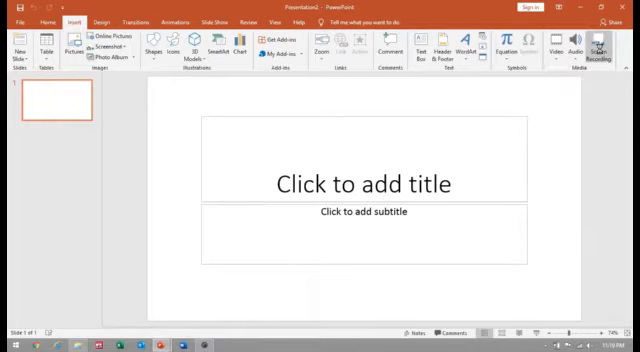
{"action": "left_click", "coordinate": [42, 18]}
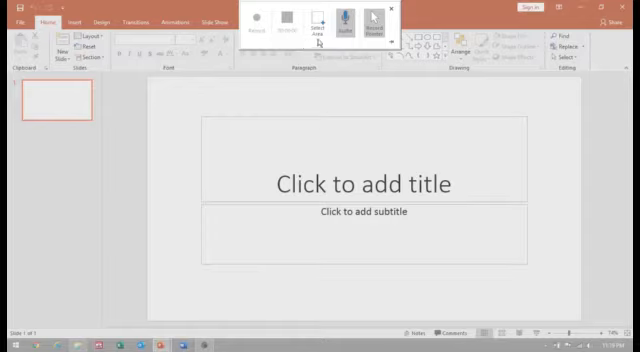
{"action": "mouse_move", "coordinate": [318, 22]}
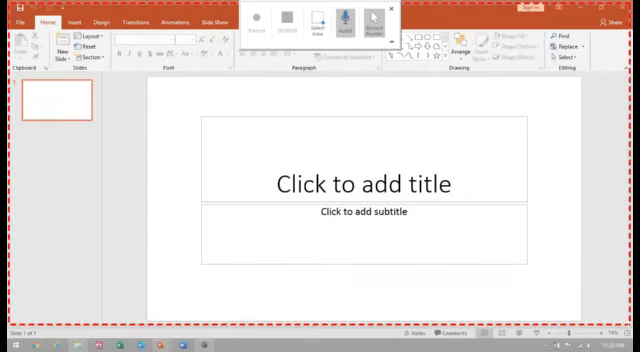
- Confirm the full-screen capture area so the Record button is enabled
{"action": "left_click", "coordinate": [268, 25]}
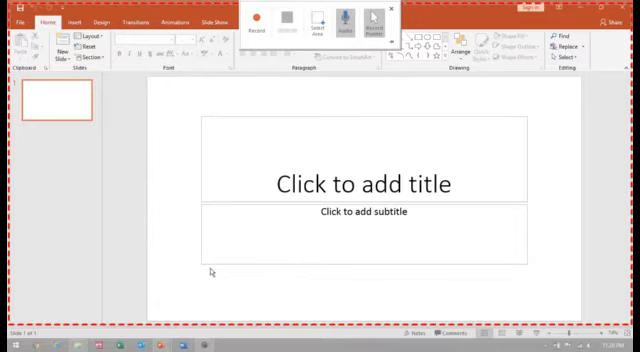
{"action": "mouse_move", "coordinate": [266, 216]}
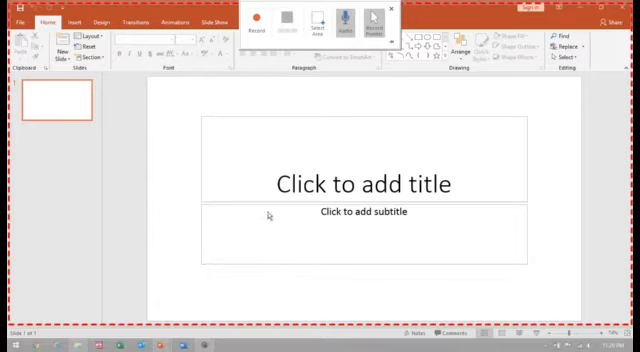
{"action": "mouse_move", "coordinate": [264, 38]}
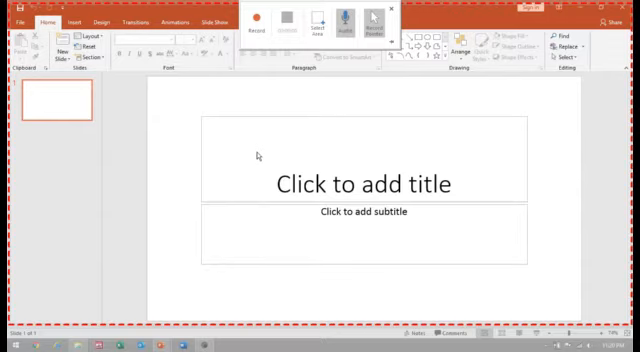
{"action": "mouse_move", "coordinate": [360, 32]}
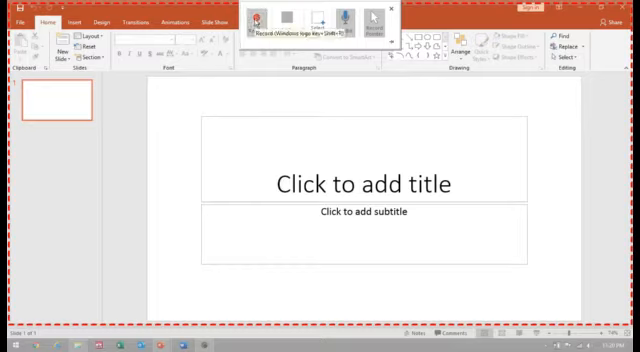
- Press Record on the screen recording toolbar to begin capturing the full screen
{"action": "left_click", "coordinate": [256, 32]}
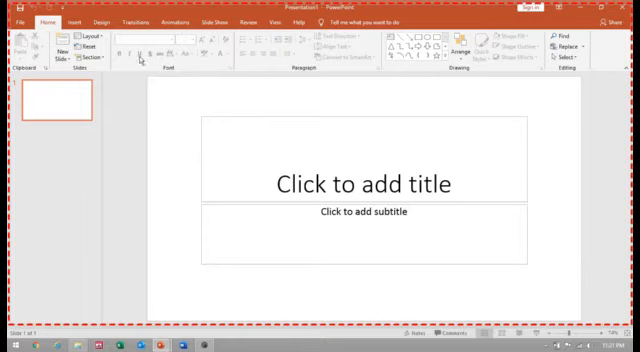
- Type 'Record' into the title placeholder and 'Powerpoint' into the subtitle placeholder
{"action": "left_click", "coordinate": [360, 183]}
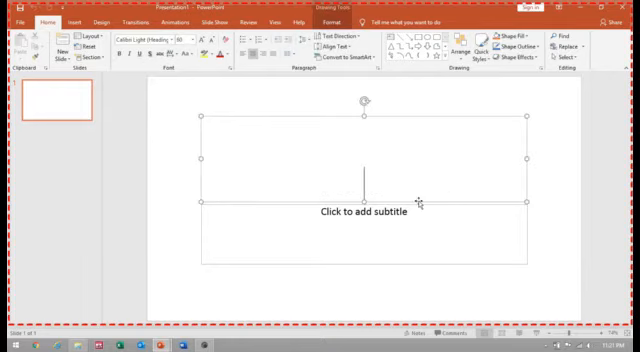
{"action": "type", "text": "REcor"}
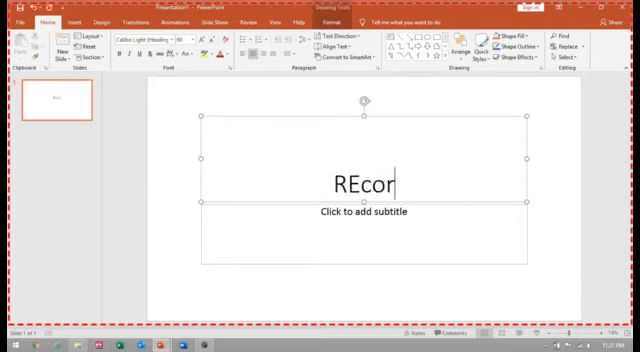
{"action": "type", "text": "d"}
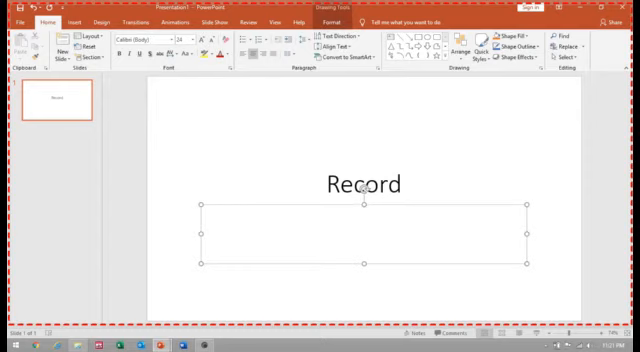
{"action": "left_click", "coordinate": [363, 215]}
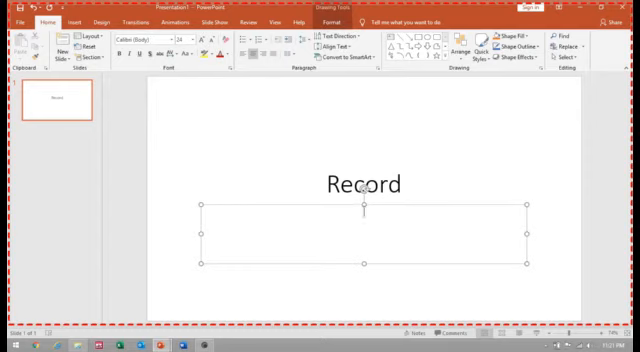
{"action": "type", "text": "Powerpoint"}
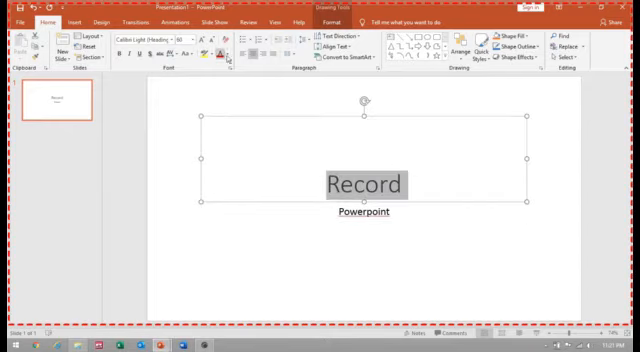
- Apply red from the Home tab's Font Color dropdown to the 'Record' title
{"action": "left_click", "coordinate": [213, 44]}
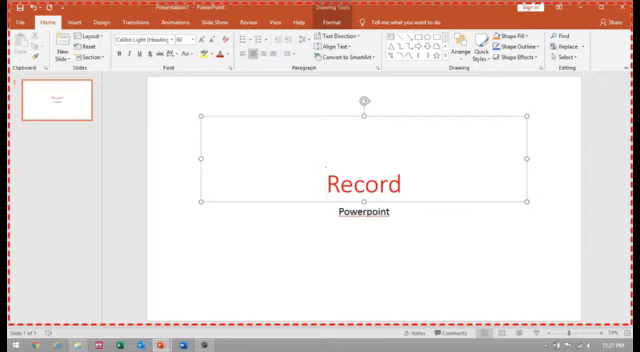
{"action": "mouse_move", "coordinate": [307, 271]}
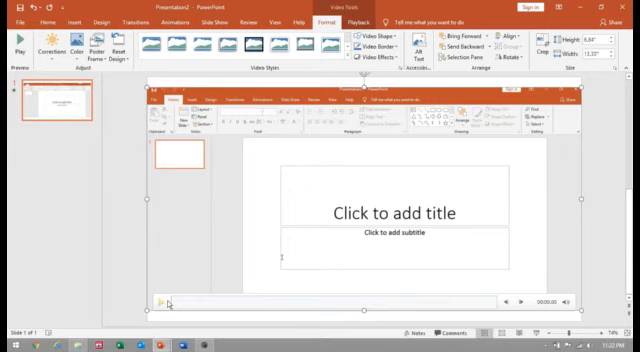
{"action": "mouse_move", "coordinate": [163, 307]}
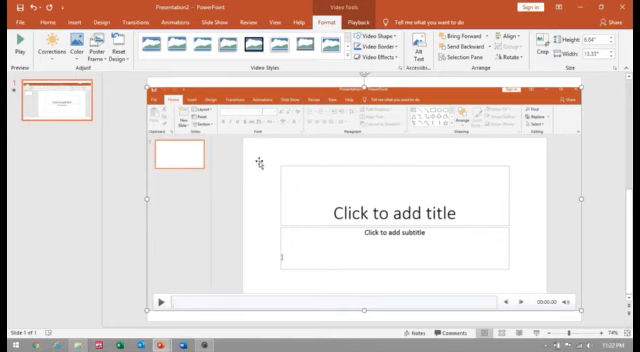
- Right-click the embedded screen-recording video to show its context menu with Save Media as
{"action": "right_click", "coordinate": [258, 166]}
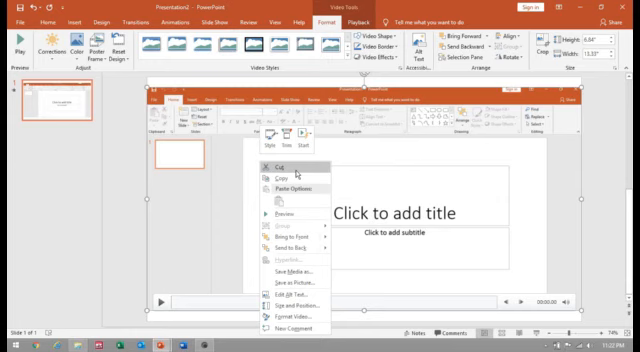